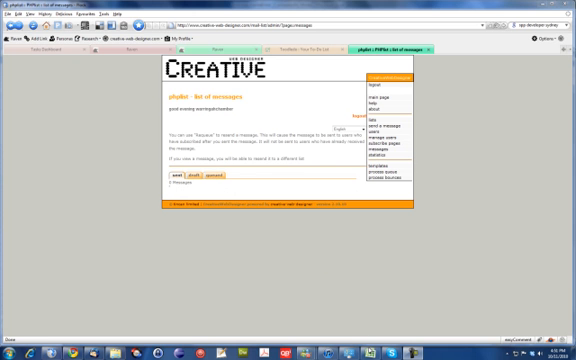
{"action": "mouse_move", "coordinate": [364, 350]}
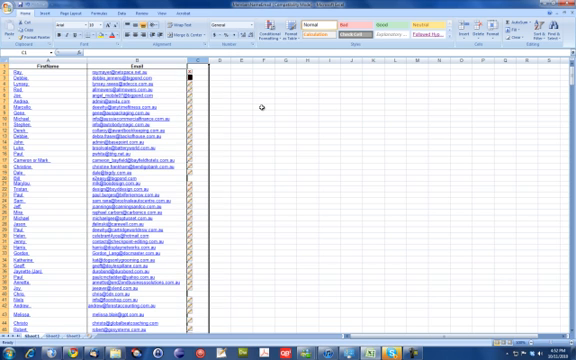
- Save the subscriber spreadsheet as Text (Tab delimited) with '-tab' added to the file name
{"action": "scroll", "scroll_direction": "down", "scroll_amount": 3}
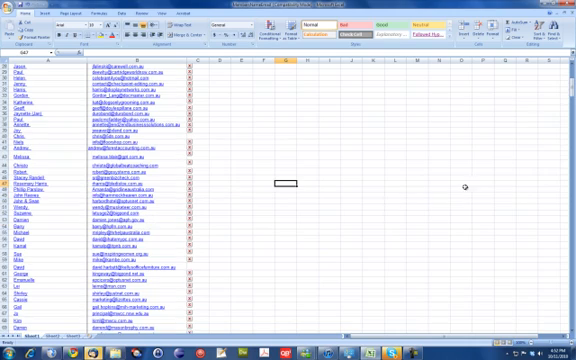
{"action": "scroll", "scroll_direction": "down", "scroll_amount": 3}
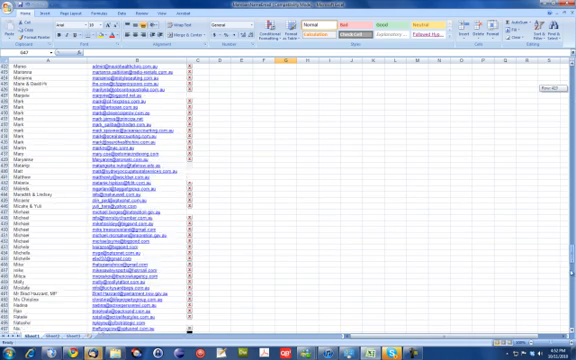
{"action": "scroll", "scroll_direction": "down", "scroll_amount": 3}
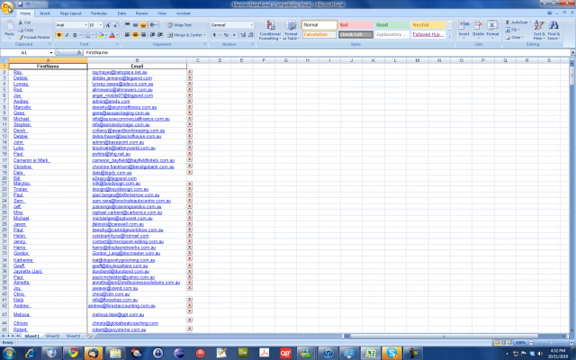
{"action": "left_click", "coordinate": [12, 16]}
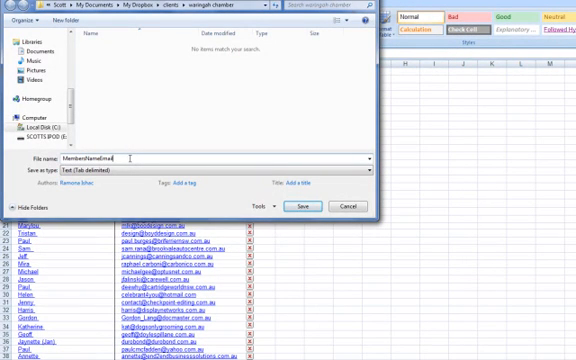
{"action": "type", "text": "-tab"}
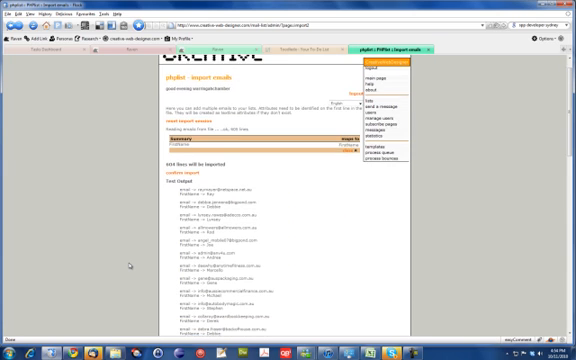
- Review the import results listing the subscriber entries from the tab-delimited file
{"action": "scroll", "scroll_direction": "down", "scroll_amount": 3}
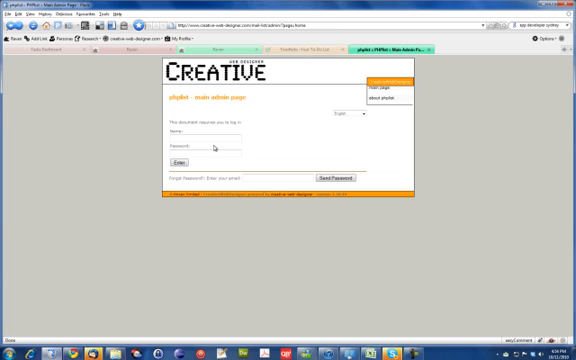
- Log in as 'admin' and mark all users to receive HTML email via Reconcile users
{"action": "type", "text": "admin"}
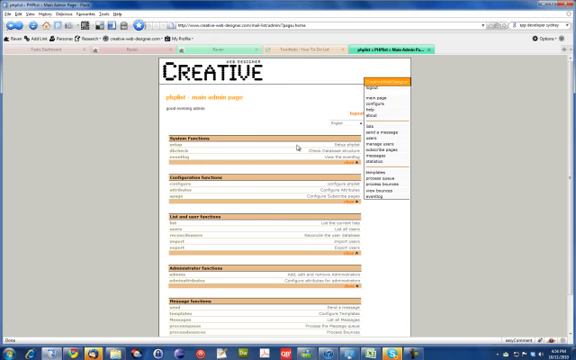
{"action": "mouse_move", "coordinate": [296, 148]}
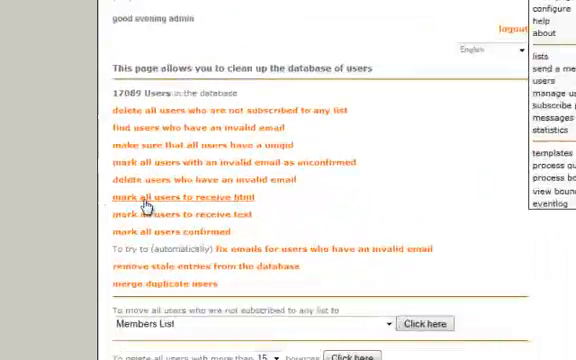
{"action": "left_click", "coordinate": [188, 196]}
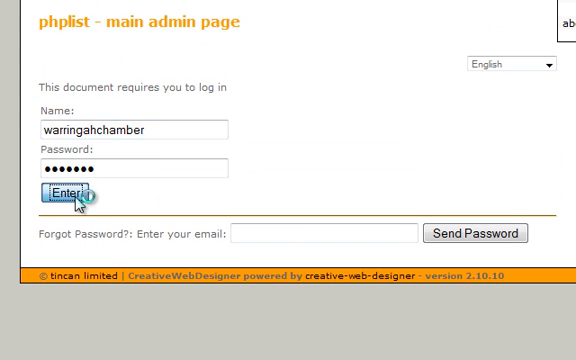
- Log in and view the Members List's 966 confirmed subscribers set to HTML
{"action": "left_click", "coordinate": [68, 186]}
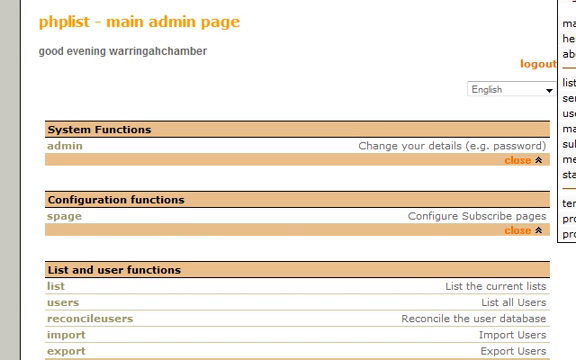
{"action": "mouse_move", "coordinate": [344, 114]}
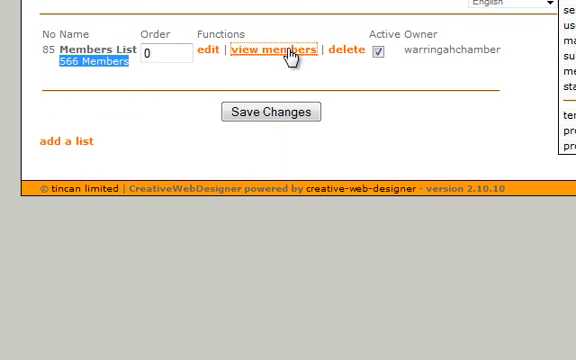
{"action": "left_click", "coordinate": [276, 48]}
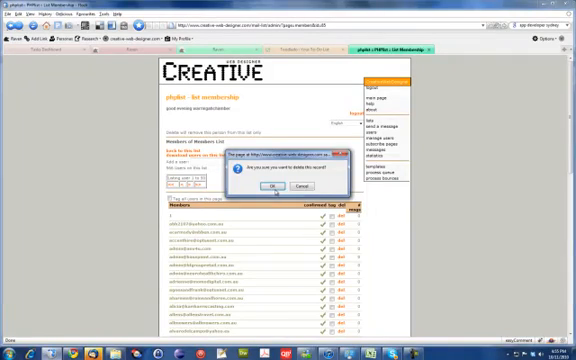
{"action": "left_click", "coordinate": [248, 190]}
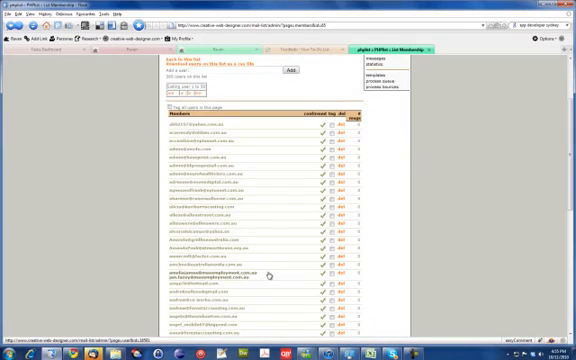
{"action": "scroll", "scroll_direction": "down", "scroll_amount": 3}
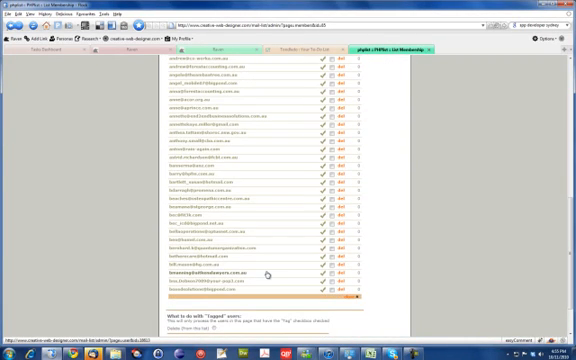
{"action": "scroll", "scroll_direction": "down", "scroll_amount": 3}
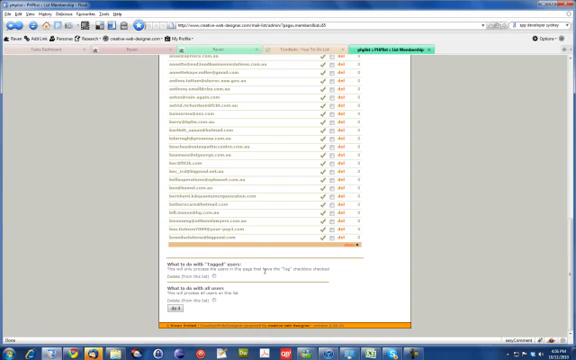